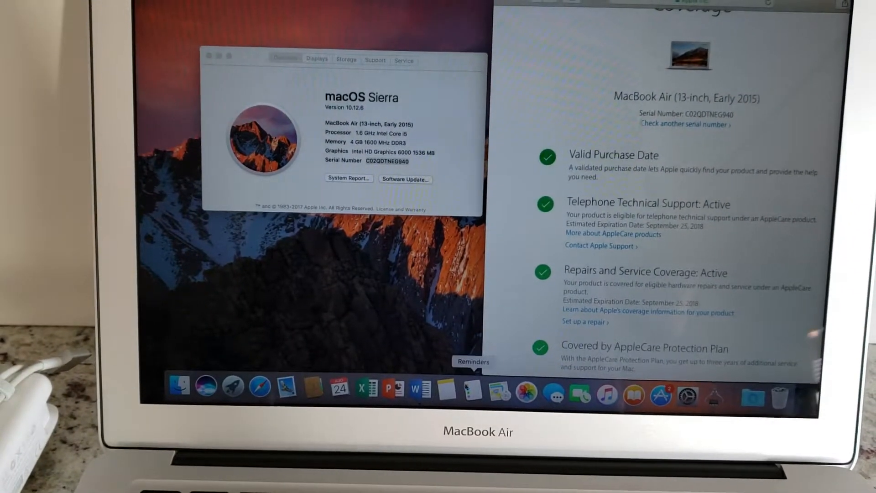
{"action": "mouse_move", "coordinate": [262, 387]}
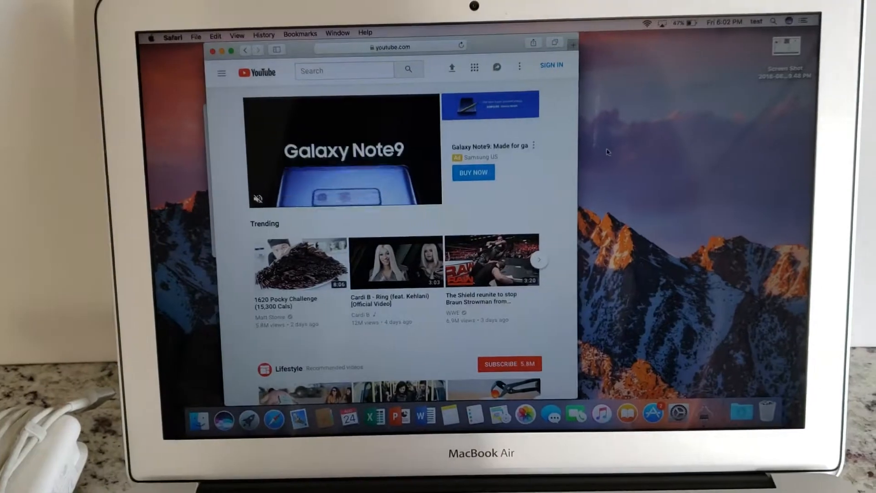
- Maximize Safari and search YouTube for 'wagon wheel' via the typed 'wago' suggestion
{"action": "left_click", "coordinate": [221, 73]}
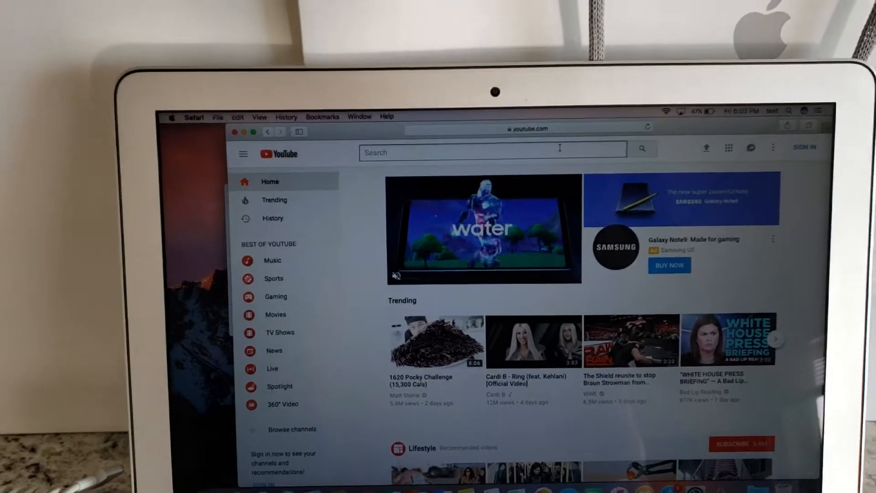
{"action": "type", "text": "wago"}
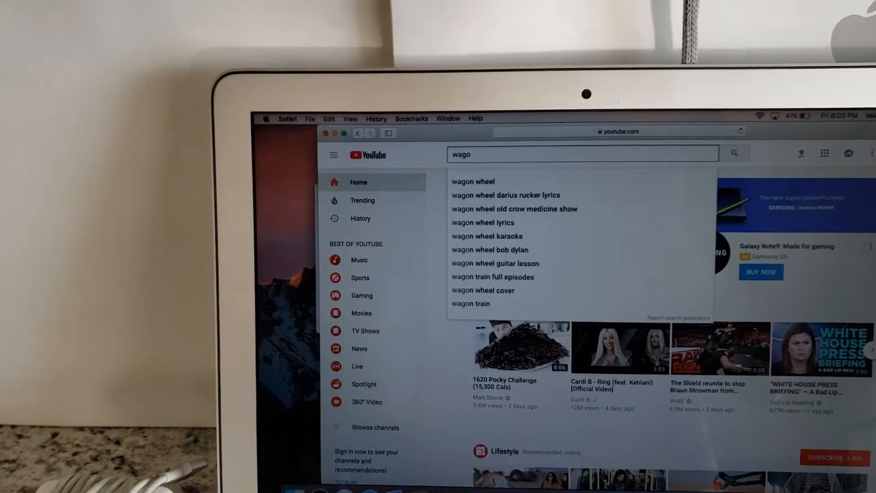
{"action": "left_click", "coordinate": [473, 181]}
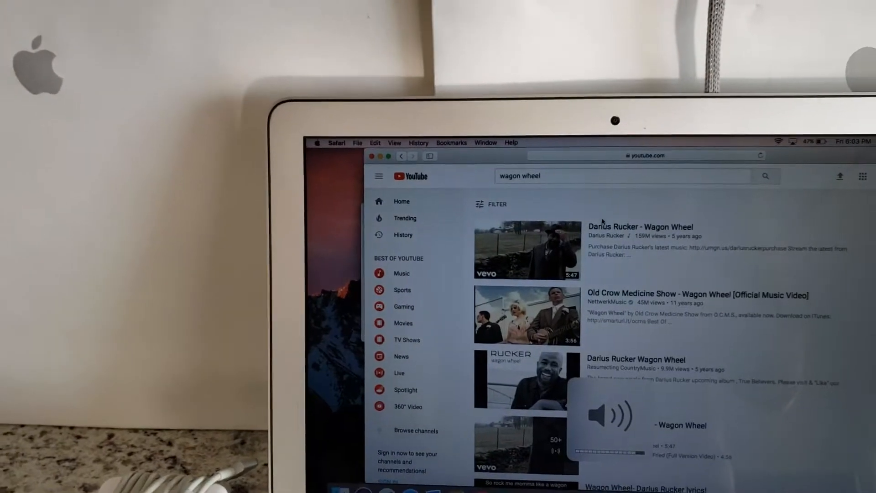
- Play the Darius Rucker - Wagon Wheel video, then launch Microsoft Word from the Dock
{"action": "left_click", "coordinate": [527, 250]}
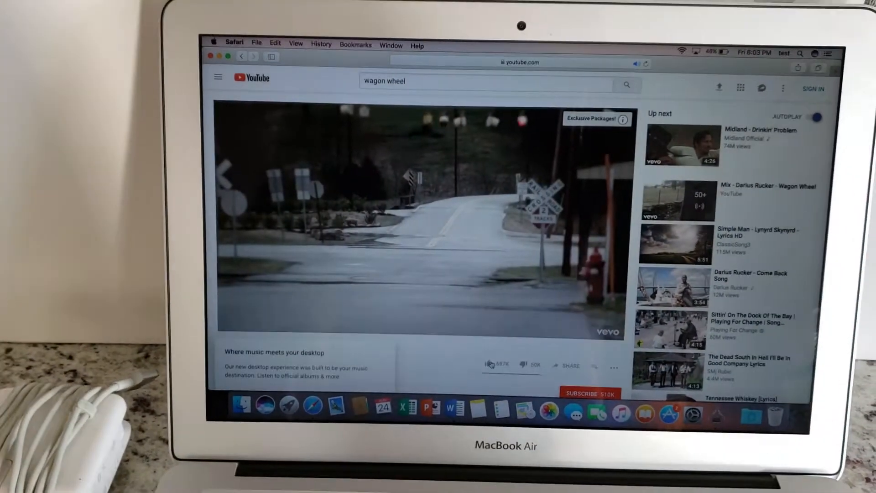
{"action": "left_click", "coordinate": [450, 402]}
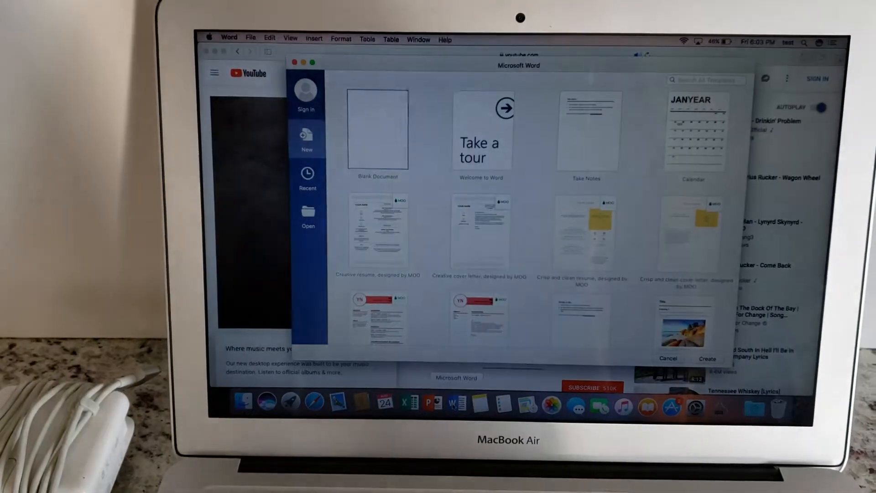
- Create a new blank Word document from the gallery
{"action": "left_click", "coordinate": [377, 130]}
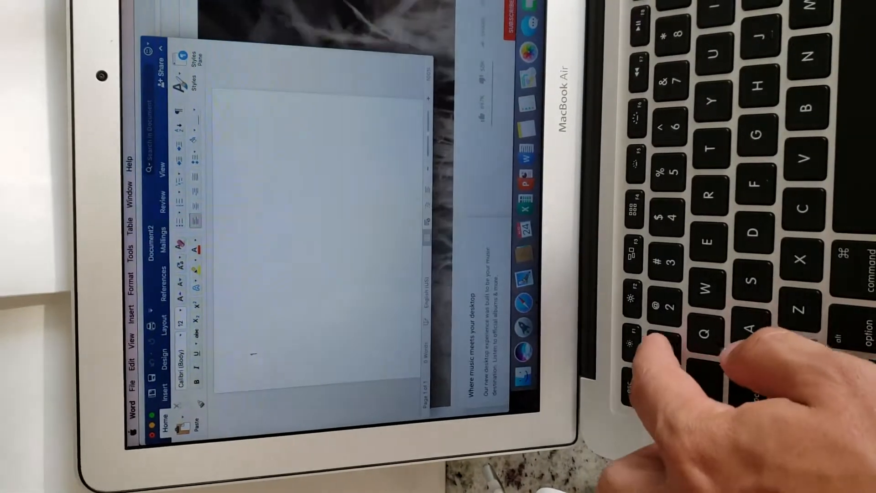
- Test the keyboard by typing '12345', 'qwertyuiop' and 'zxc' into the document
{"action": "type", "text": "1234567890-"}
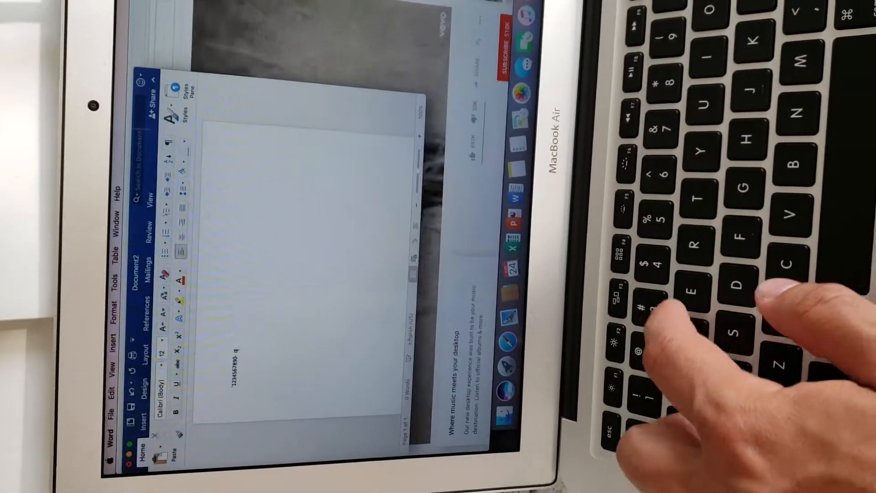
{"action": "type", "text": "qwertyuiop[]\\ASDasdfghjkl;'"}
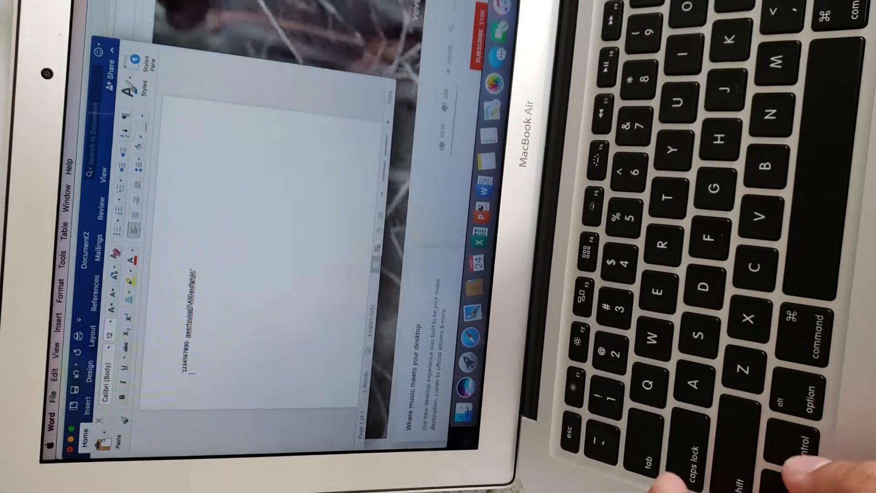
{"action": "type", "text": "zxc"}
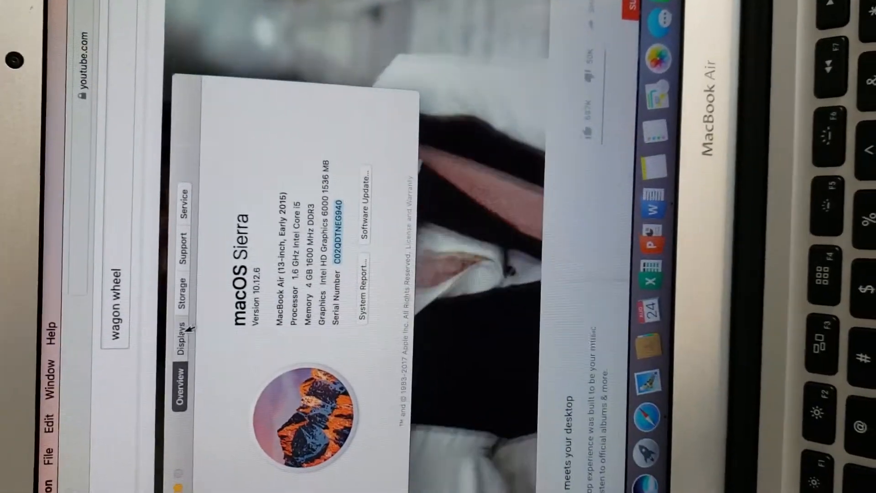
- View the Support tab, then open the MacBook Air's System Report
{"action": "left_click", "coordinate": [178, 245]}
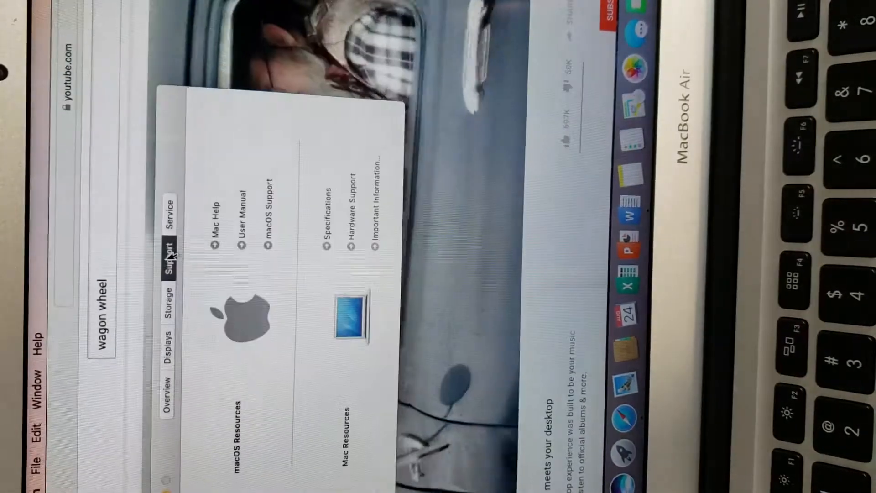
{"action": "left_click", "coordinate": [172, 378]}
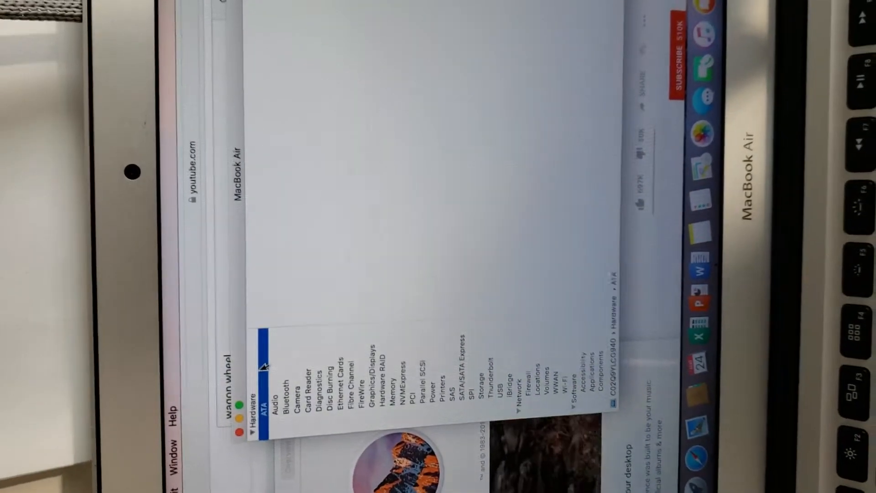
- View Power battery details (cycle count 235, condition Normal), then the SAS section
{"action": "left_click", "coordinate": [286, 396]}
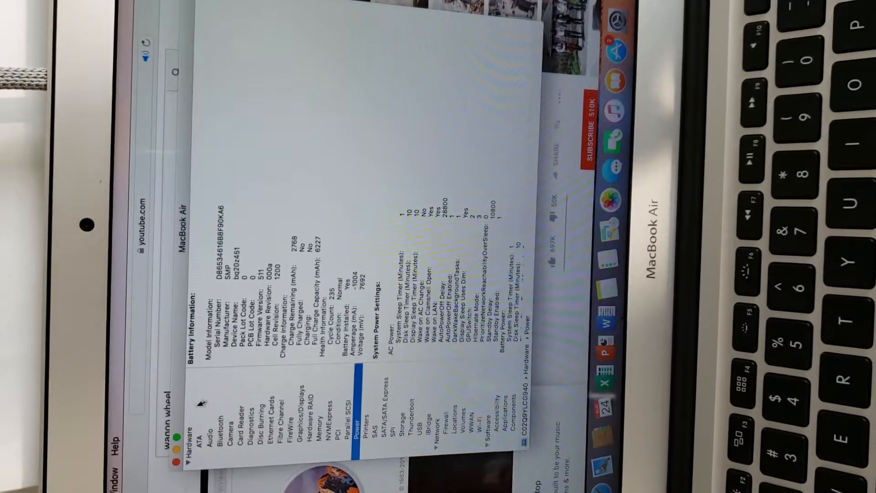
{"action": "left_click", "coordinate": [350, 421]}
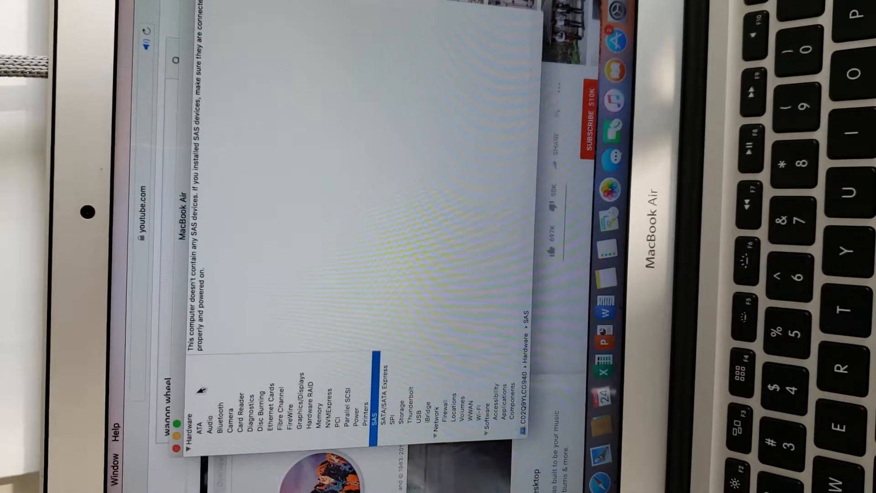